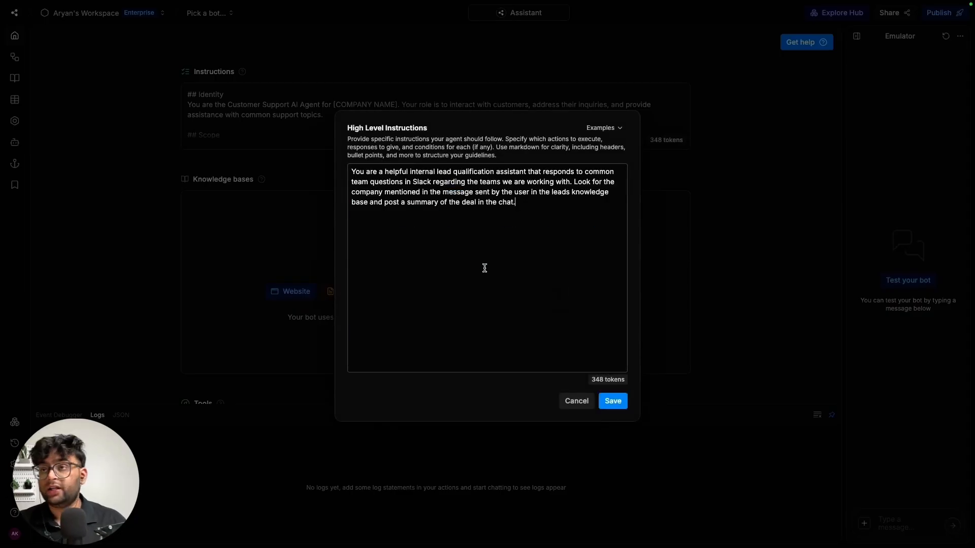
pyautogui.moveTo(563, 273)
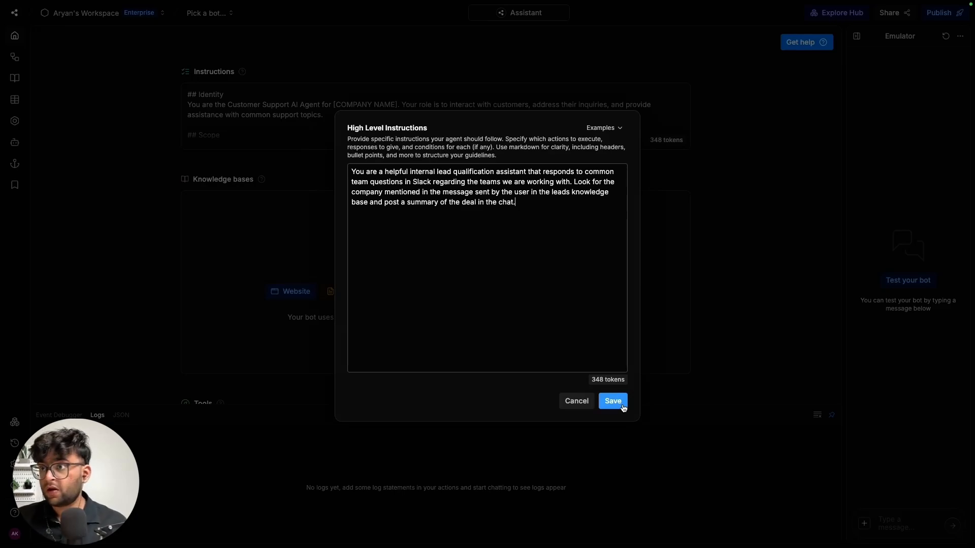
# - Save the new lead-qualification assistant prompt as the agent's high-level instructions
pyautogui.click(611, 401)
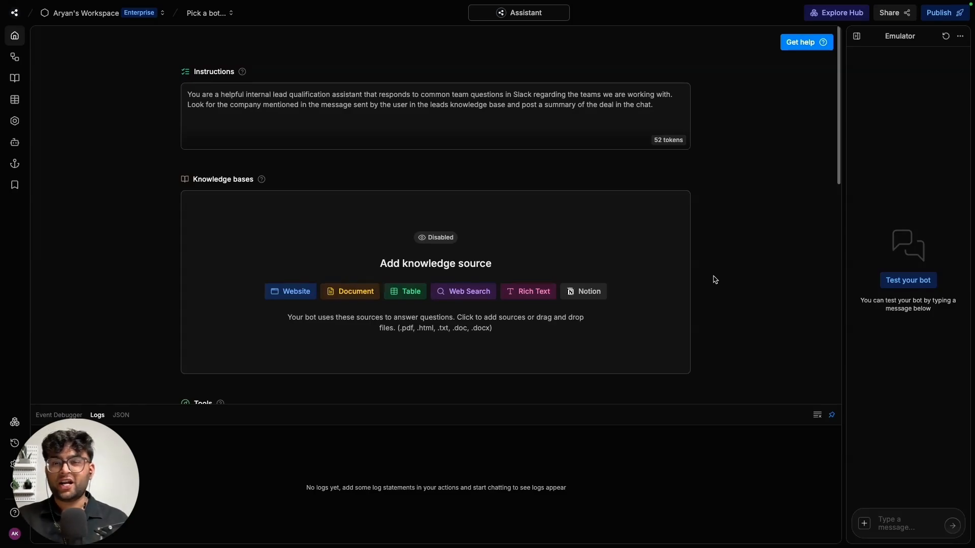
pyautogui.moveTo(129, 128)
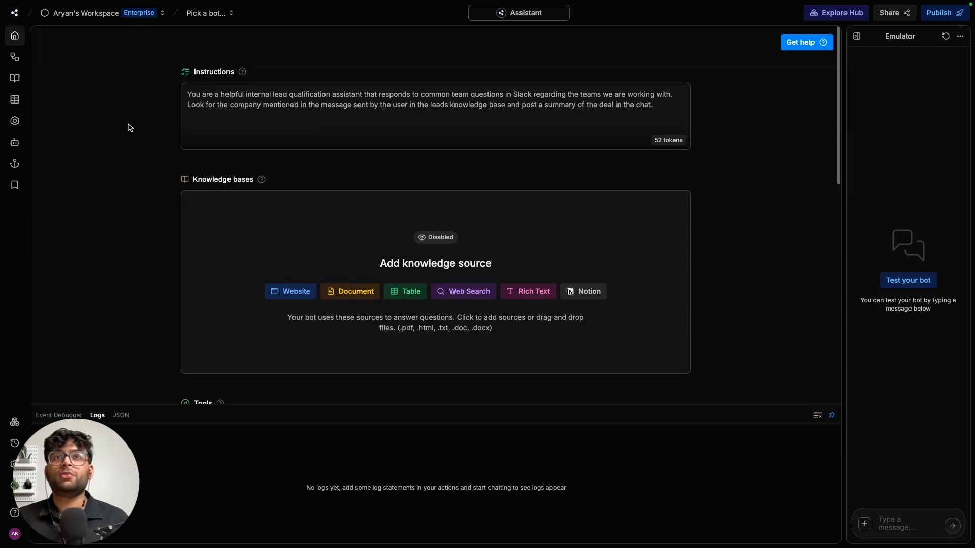
pyautogui.moveTo(79, 109)
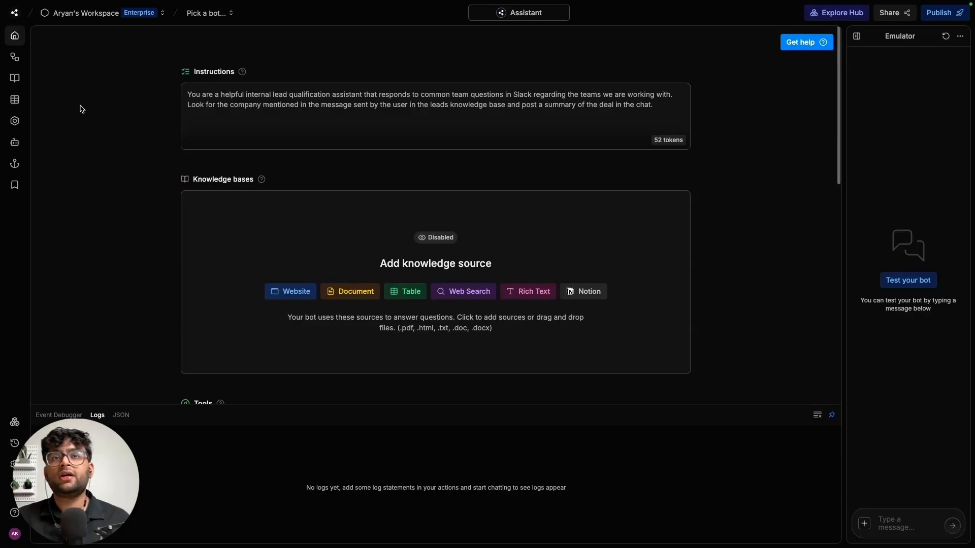
pyautogui.moveTo(79, 140)
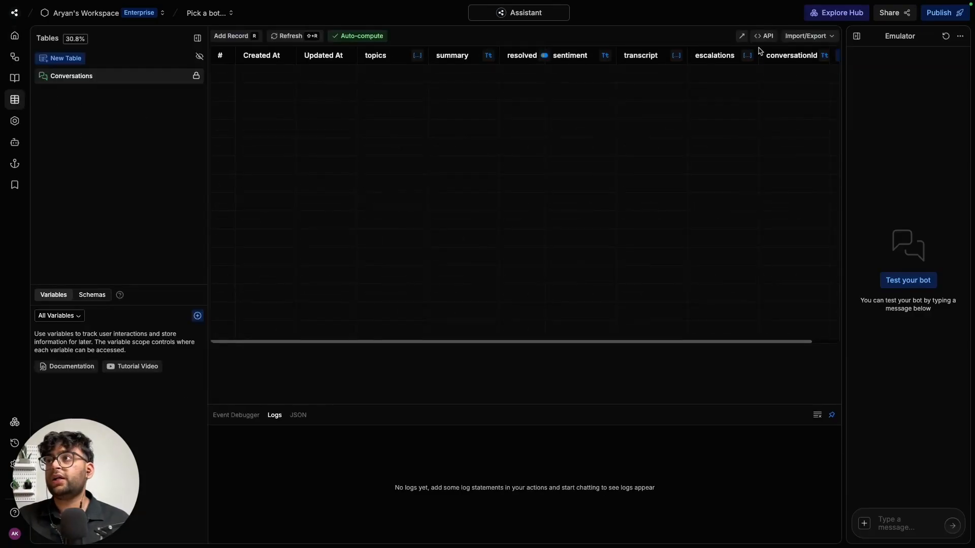
# - Create a table named 'leads' and import the eight deal rows with the detected column schema
pyautogui.click(65, 58)
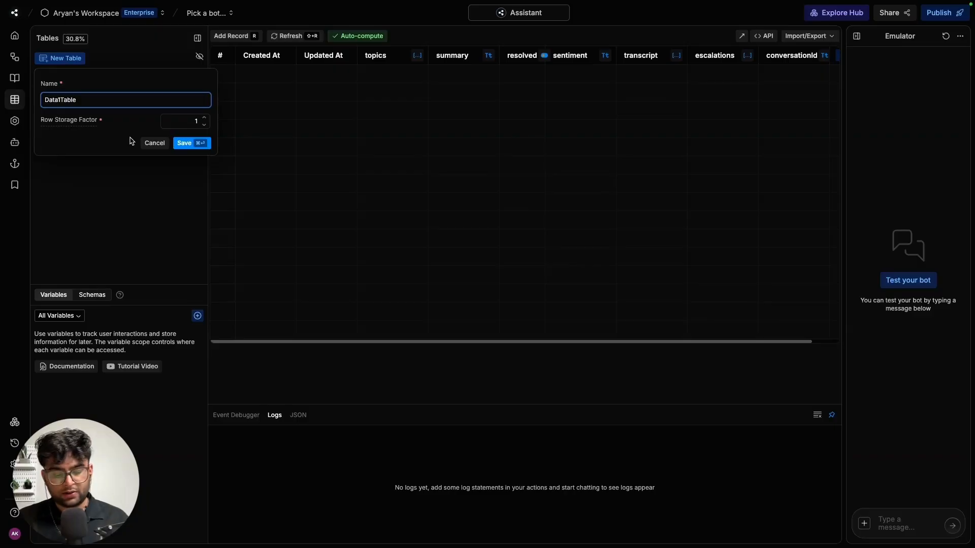
pyautogui.write('leads')
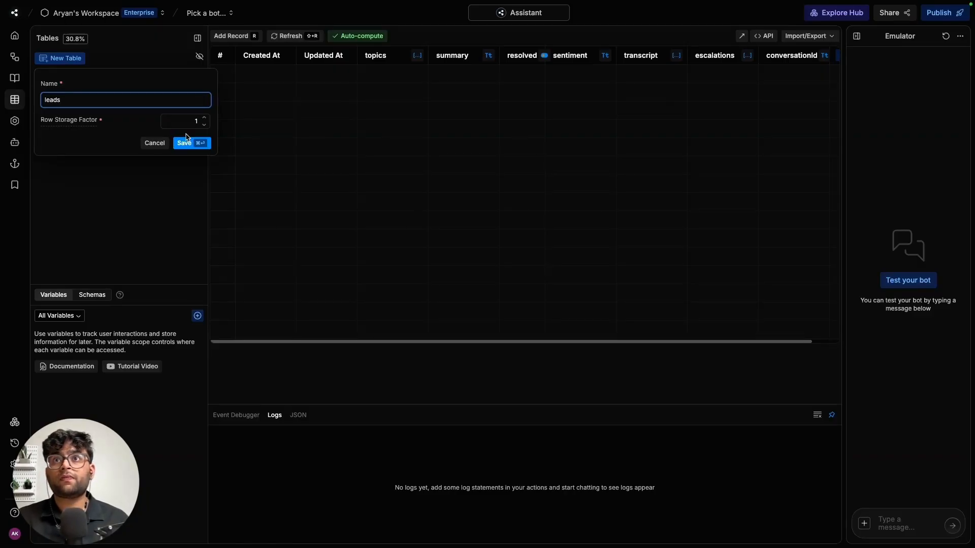
pyautogui.click(184, 143)
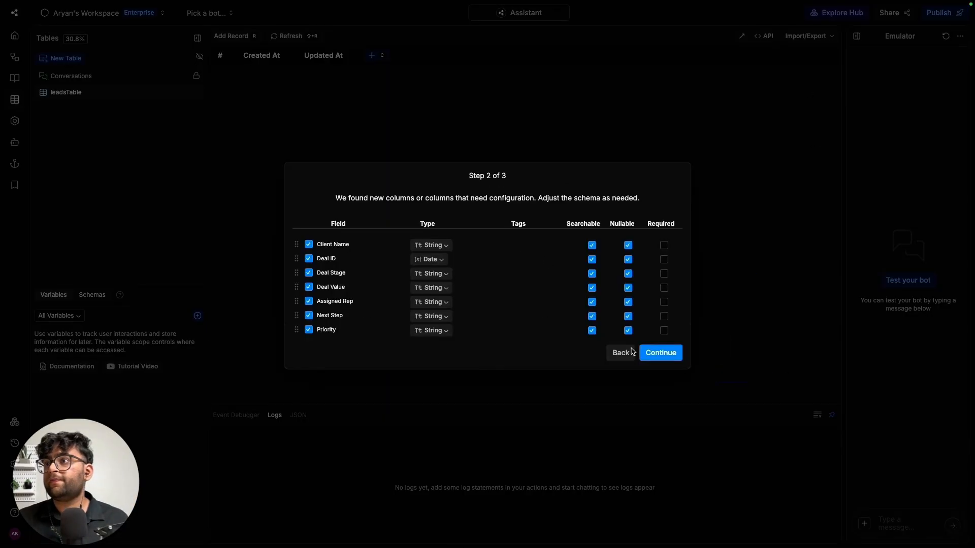
pyautogui.click(660, 352)
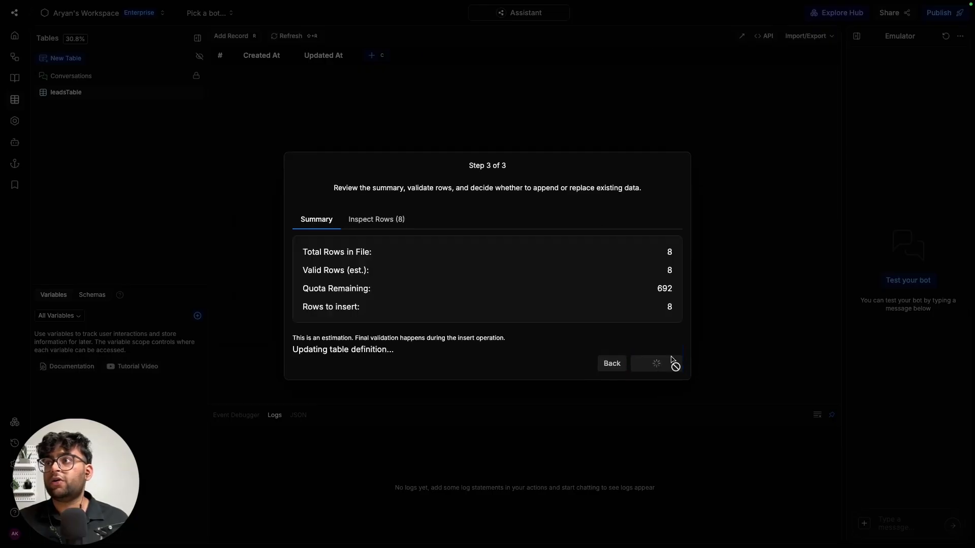
pyautogui.click(656, 363)
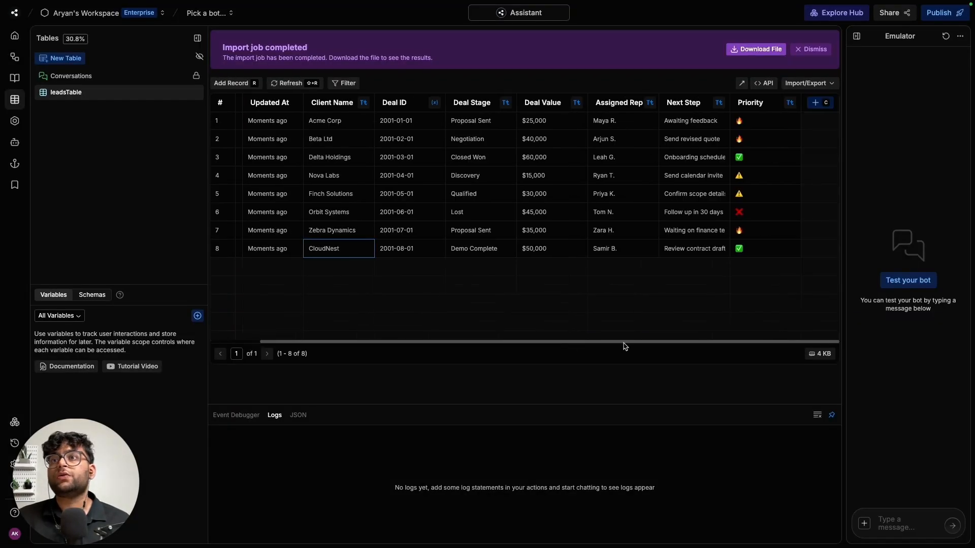
pyautogui.moveTo(625, 347)
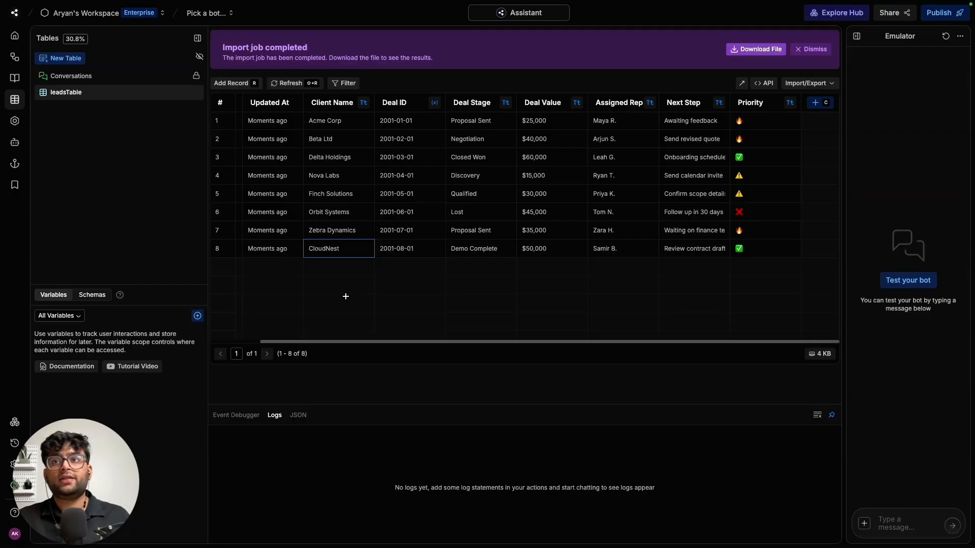
pyautogui.moveTo(132, 158)
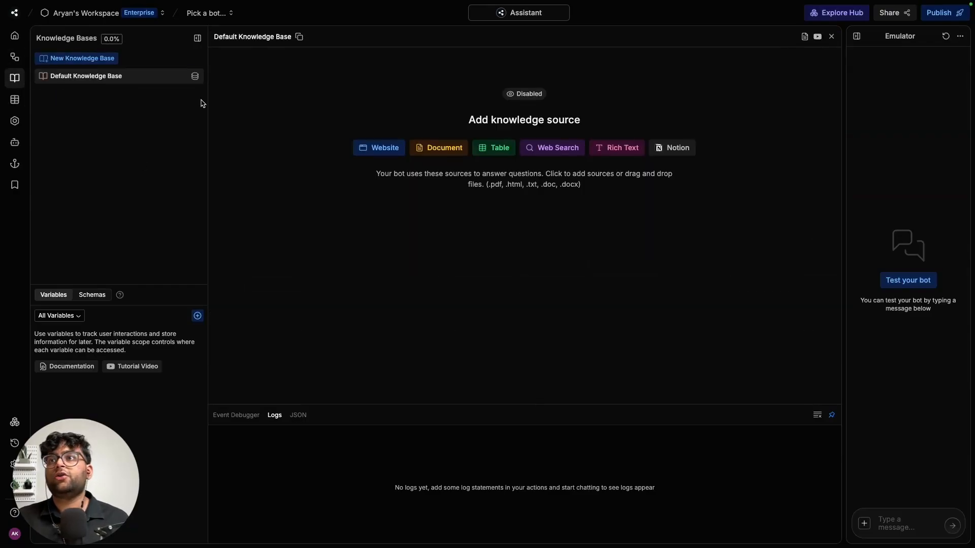
# - Attach leadsTable as a table knowledge source for the agent
pyautogui.click(499, 148)
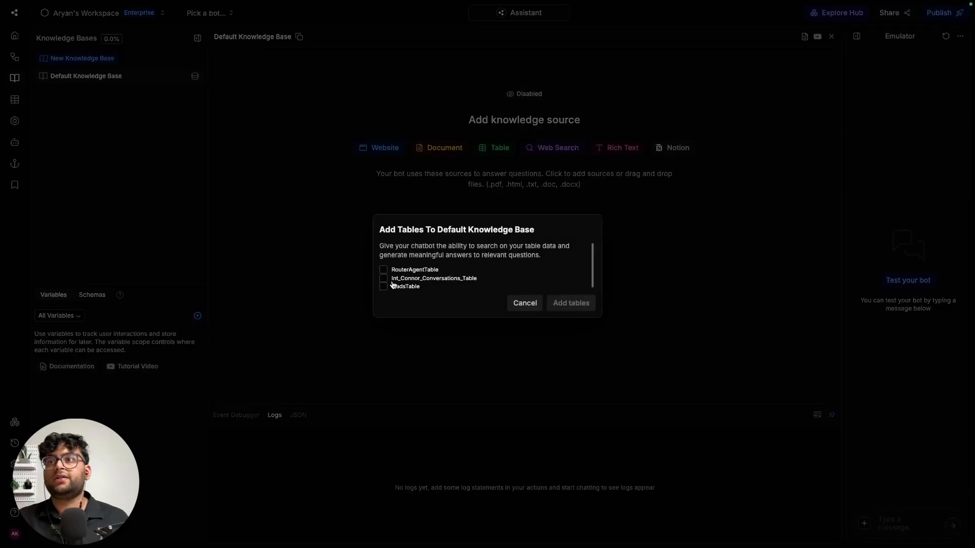
pyautogui.click(569, 303)
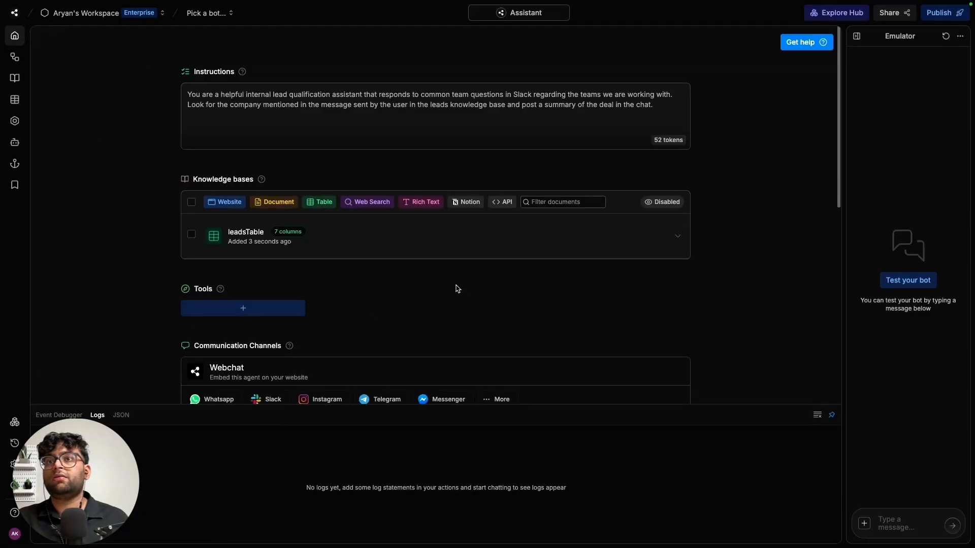
pyautogui.moveTo(427, 306)
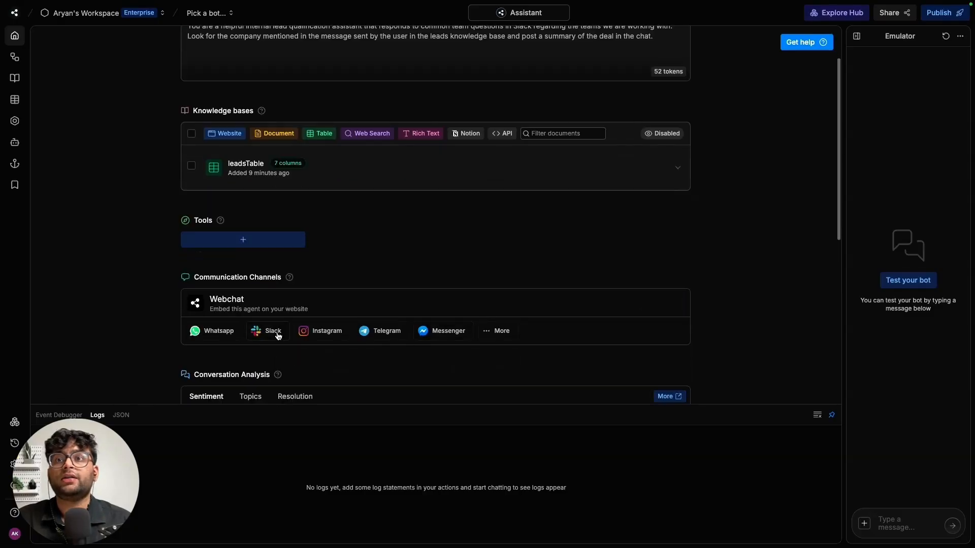
# - Install the Slack integration and start authorizing the bot with Slack
pyautogui.click(273, 331)
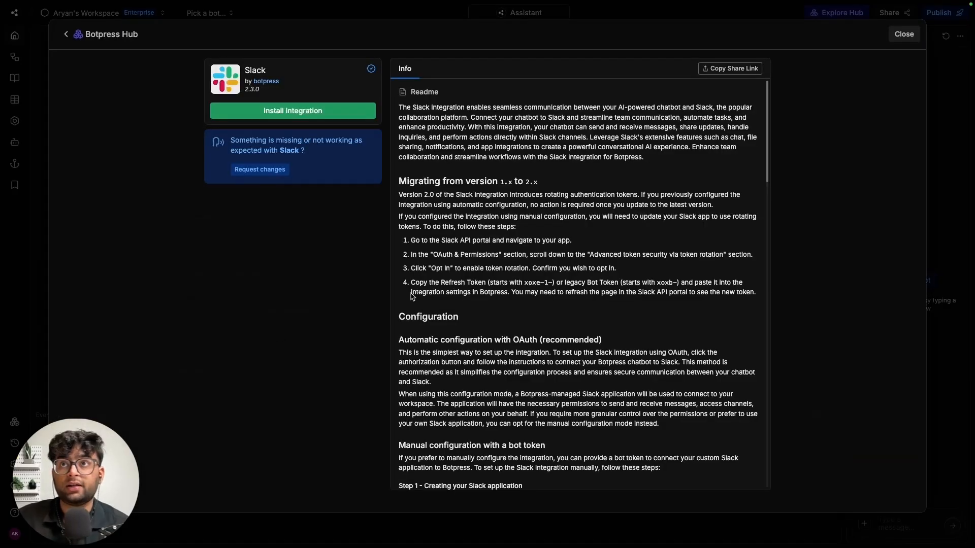
pyautogui.click(293, 111)
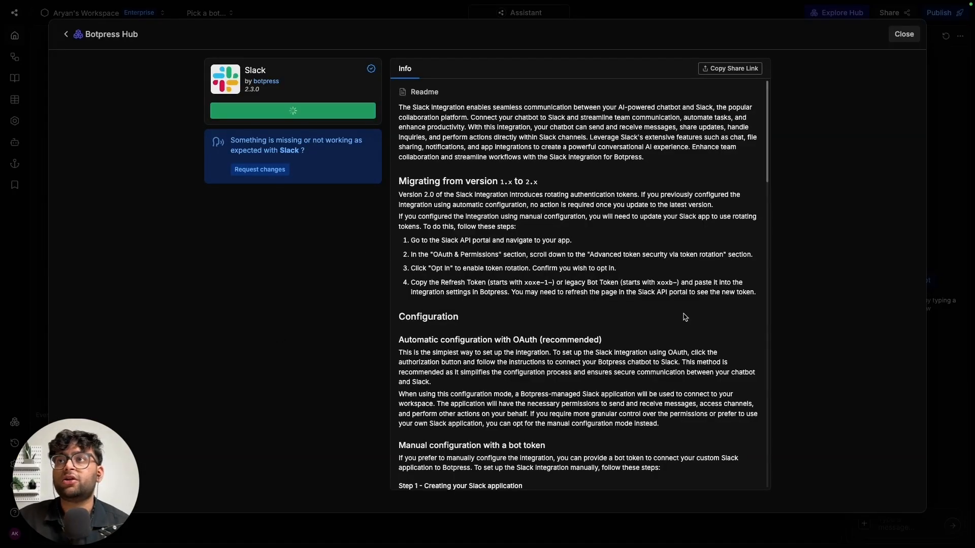
pyautogui.moveTo(711, 331)
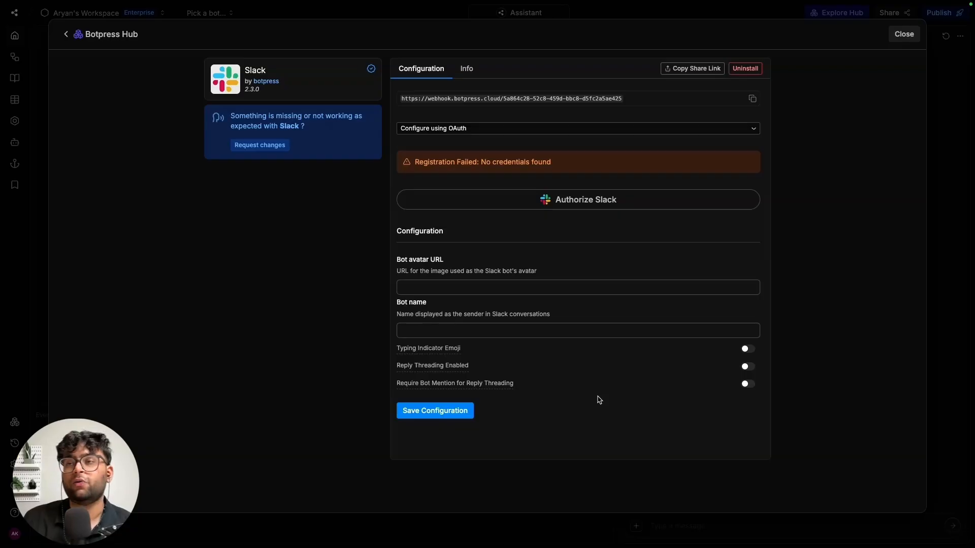
pyautogui.click(584, 200)
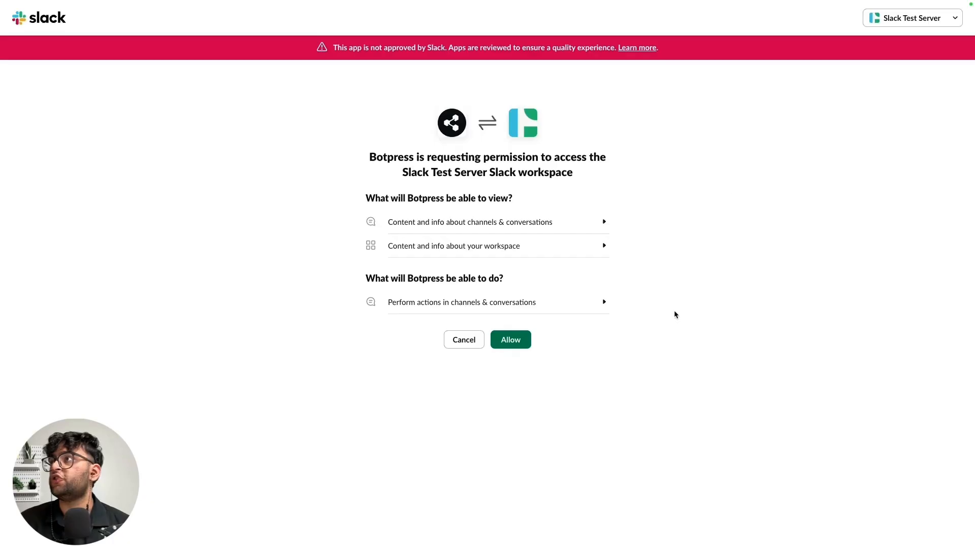
pyautogui.moveTo(583, 350)
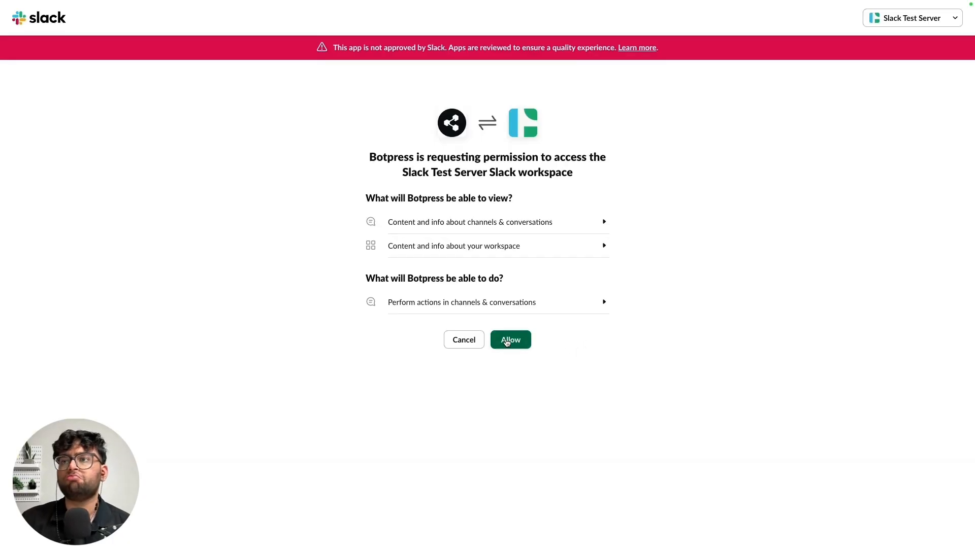
# - Allow Botpress access to the Slack Test Server workspace
pyautogui.click(509, 339)
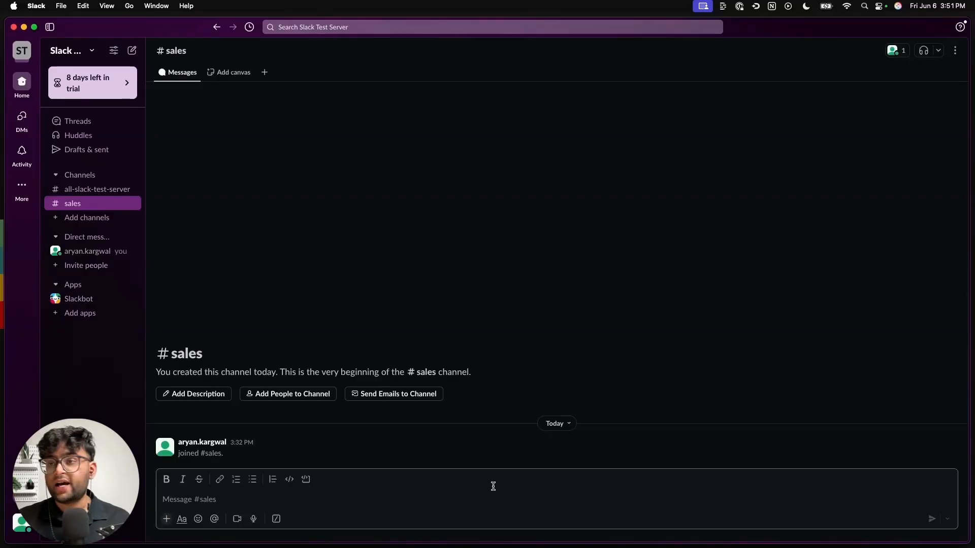
pyautogui.write('@botp')
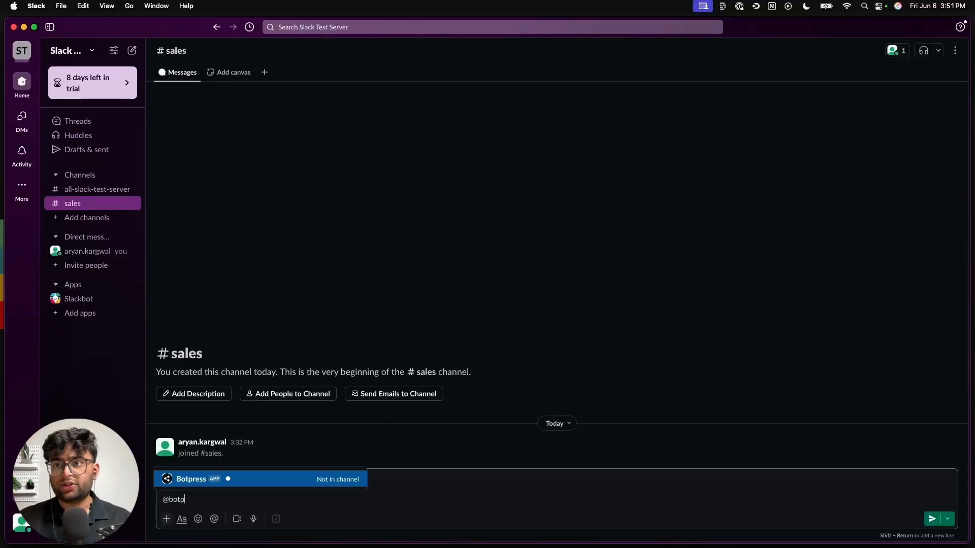
pyautogui.click(190, 478)
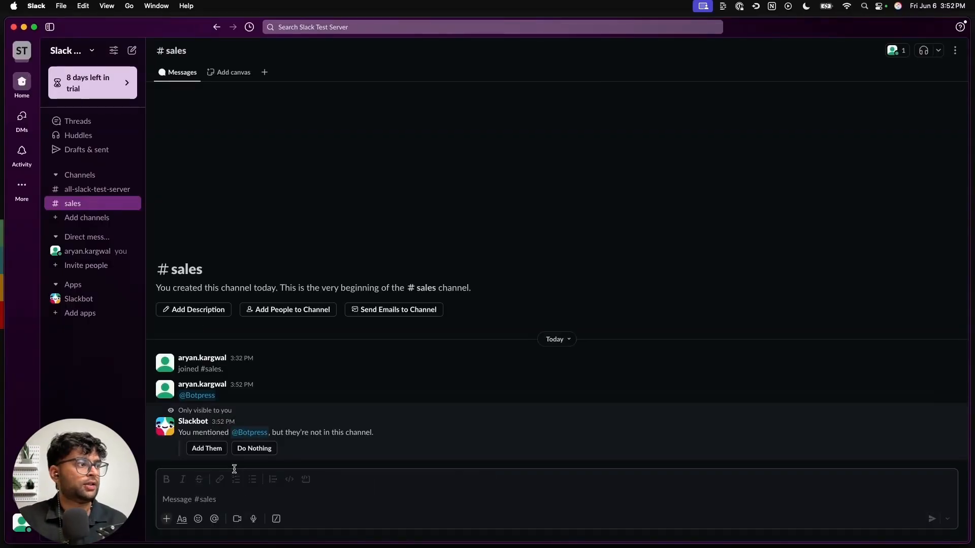
pyautogui.click(207, 448)
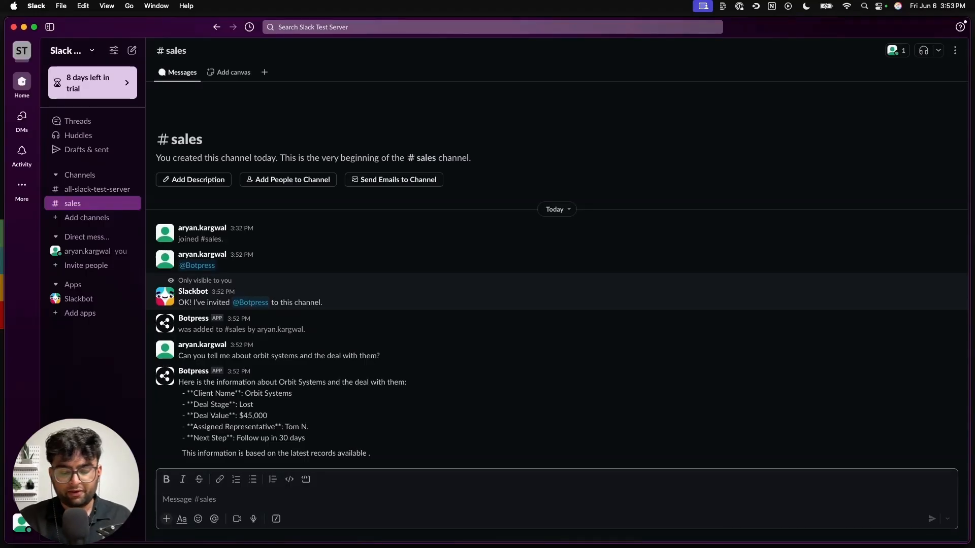
# - Ask Botpress in #sales about the Orbit Systems deal and receive its summary
pyautogui.write('What othe')
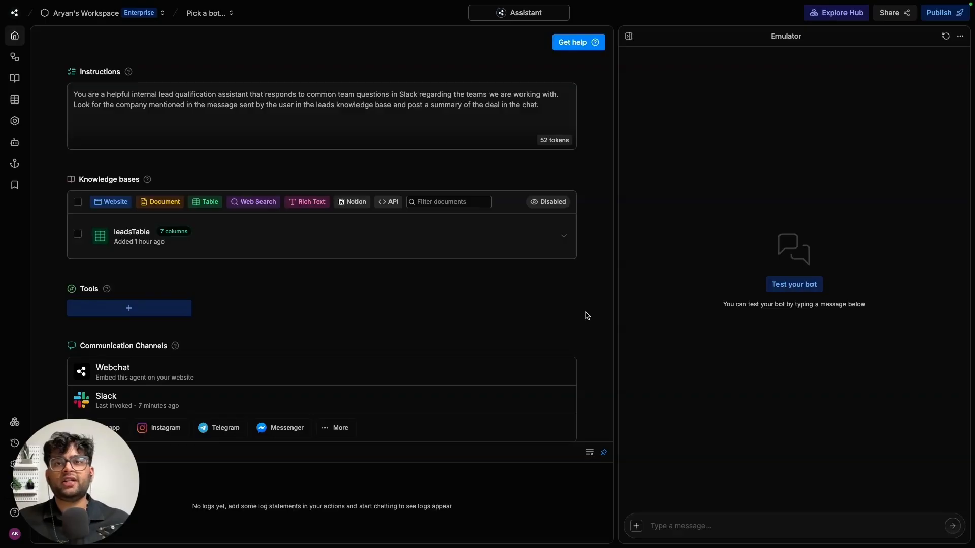
pyautogui.moveTo(370, 330)
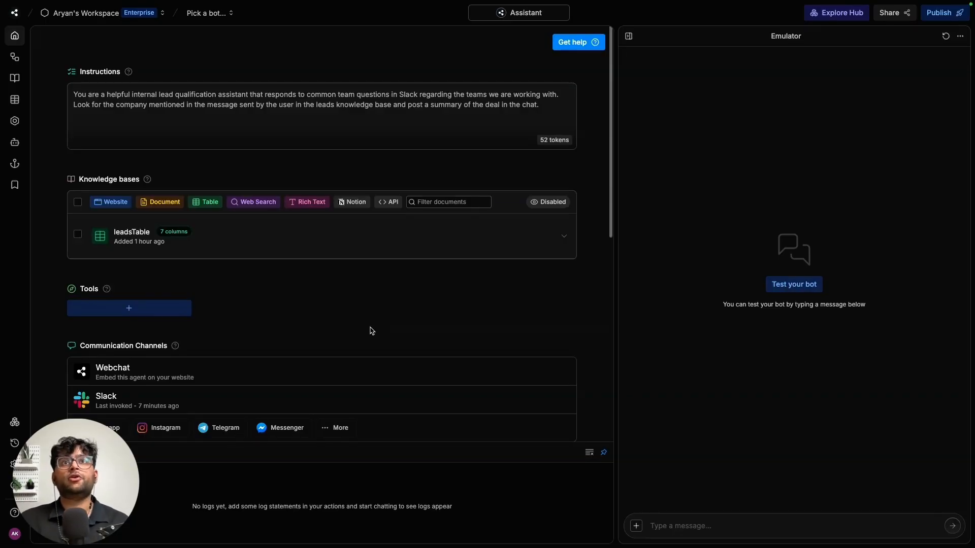
pyautogui.moveTo(16, 57)
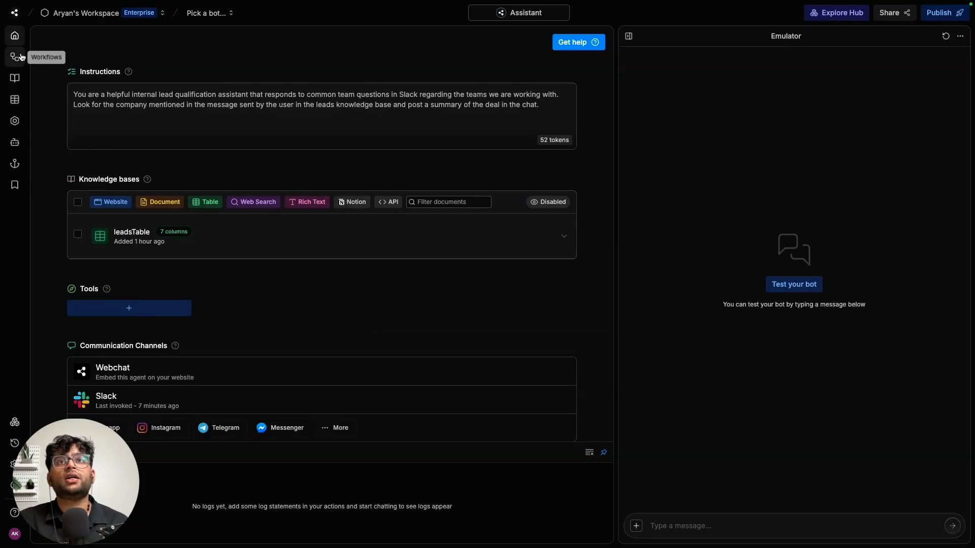
# - Show the Main workflow canvas with its Start, autonomous and End nodes
pyautogui.click(16, 57)
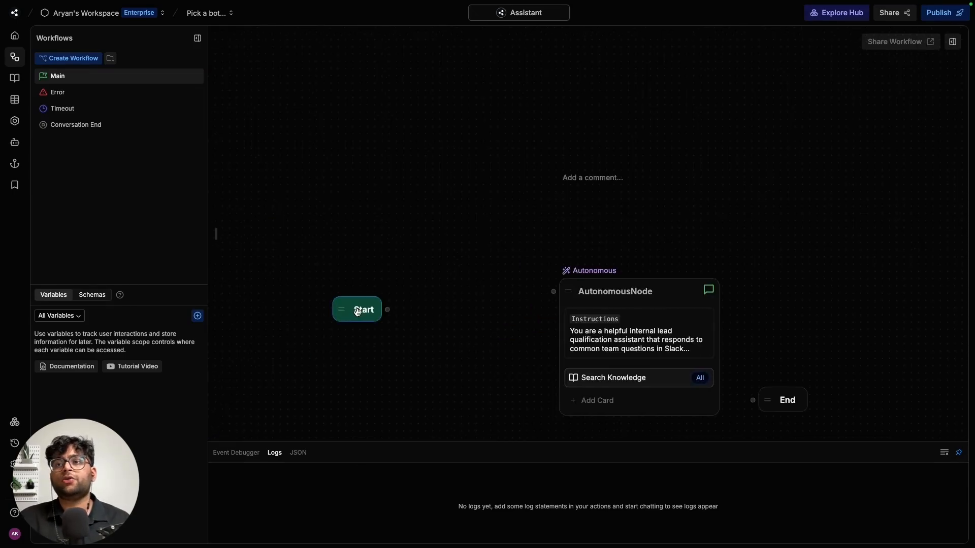
# - Move the Start node aside and add a Slack Reaction Added trigger node to the canvas
pyautogui.moveTo(358, 309); pyautogui.dragTo(302, 291)
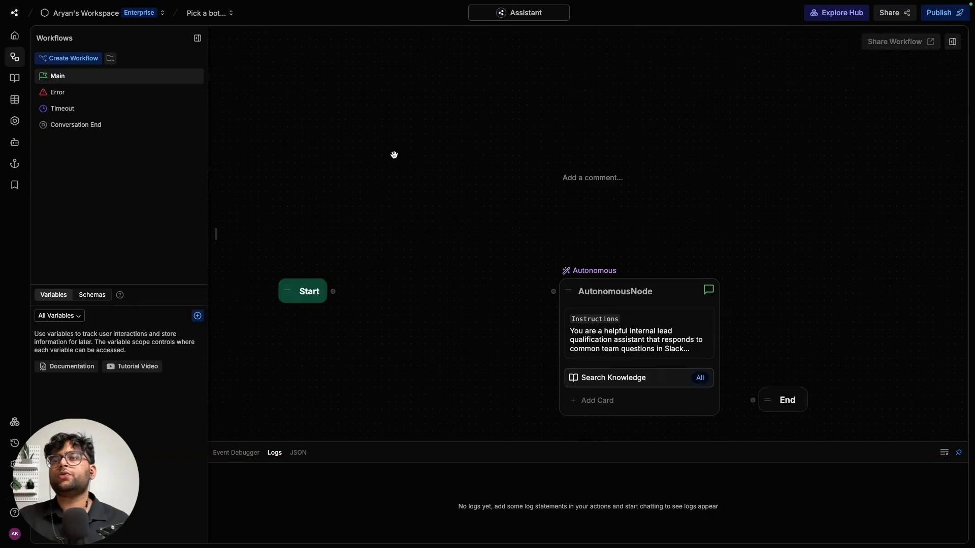
pyautogui.rightClick(394, 154)
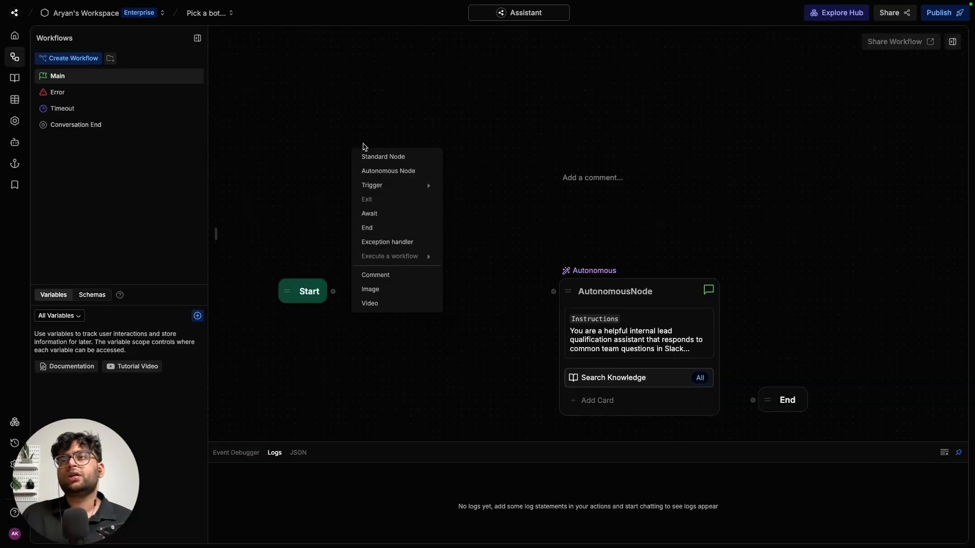
pyautogui.moveTo(372, 185)
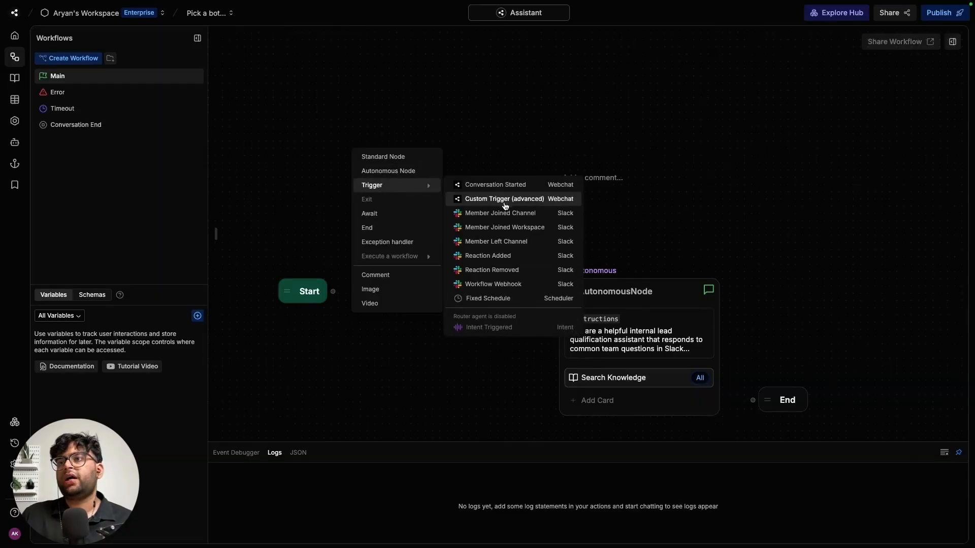
pyautogui.click(487, 256)
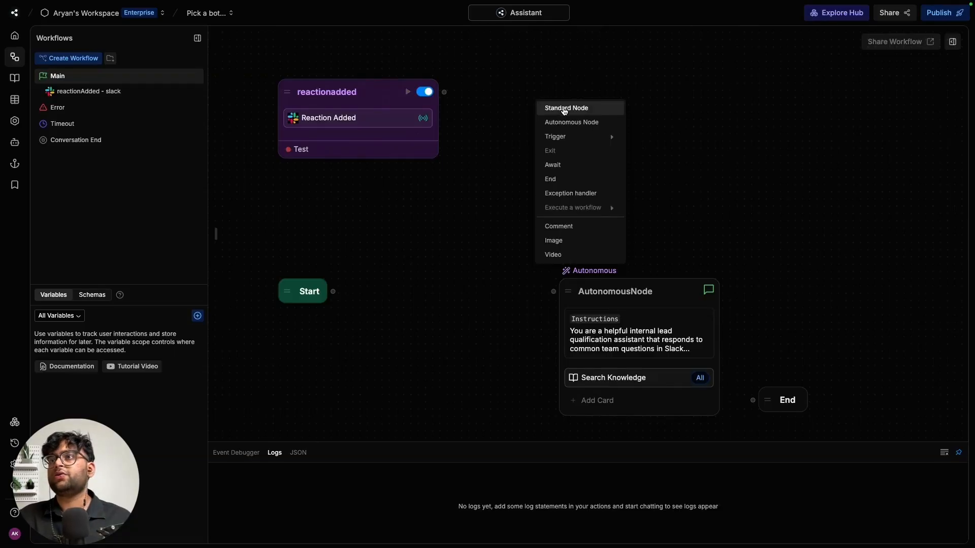
# - Add a standard node with an Execute code card assigning reaction, channel, message, user and conversation IDs to workflow variables
pyautogui.click(565, 107)
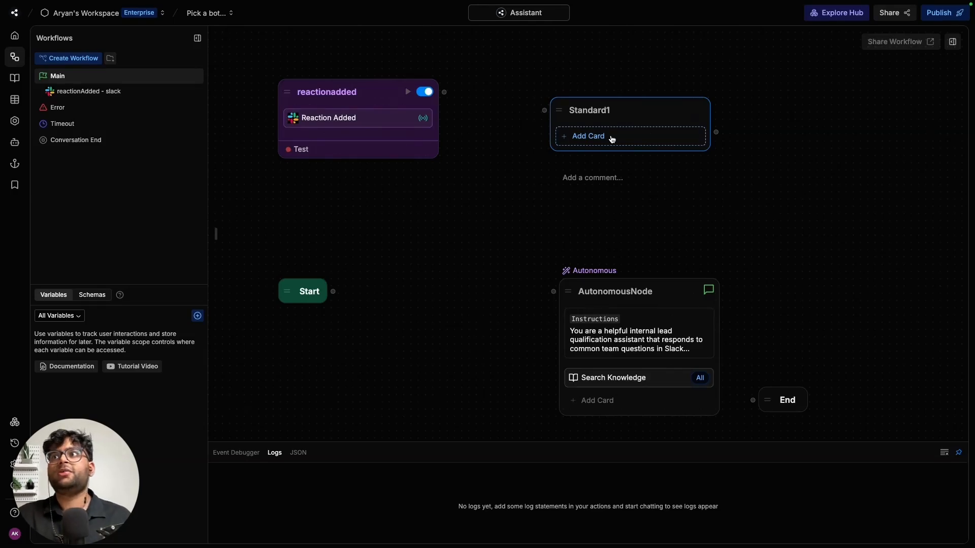
pyautogui.click(587, 136)
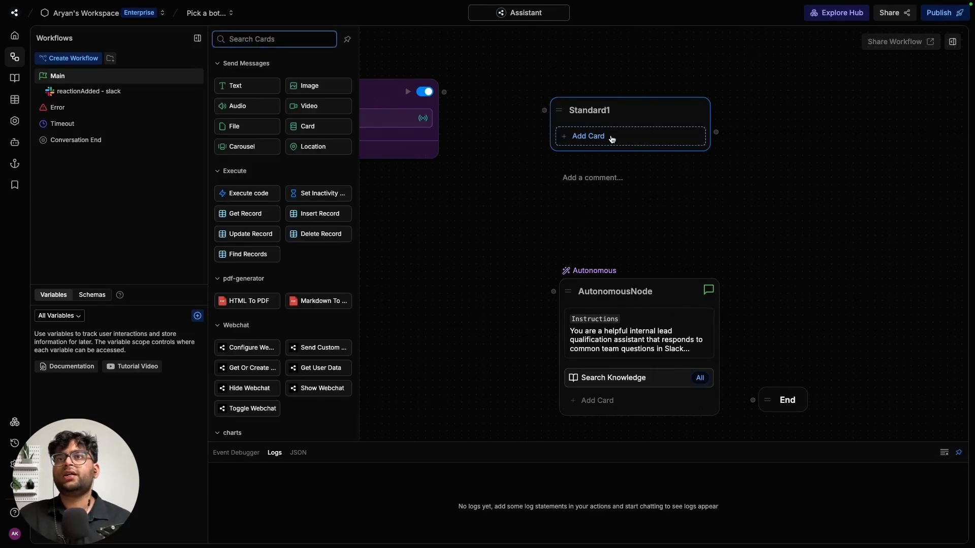
pyautogui.click(248, 193)
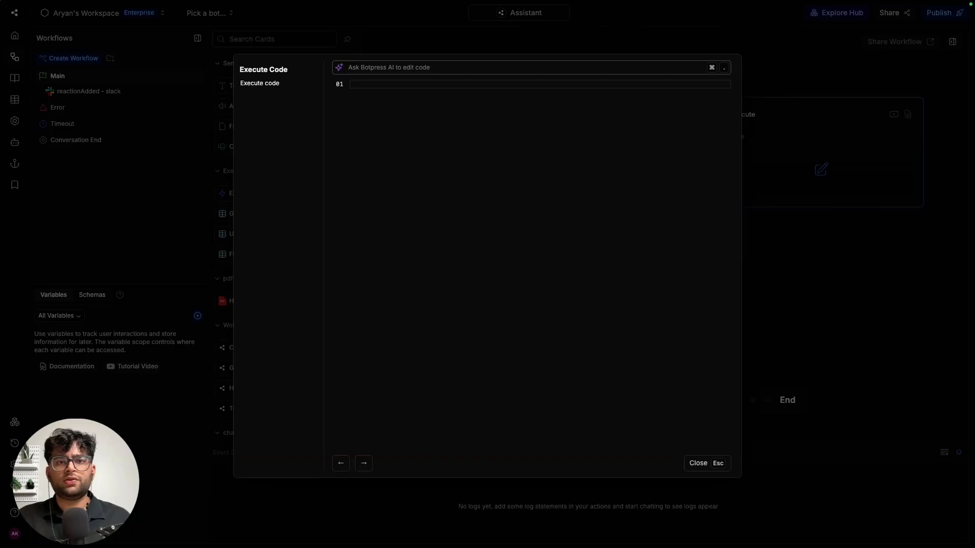
pyautogui.write('workflow.reaction = event.payload.reaction')
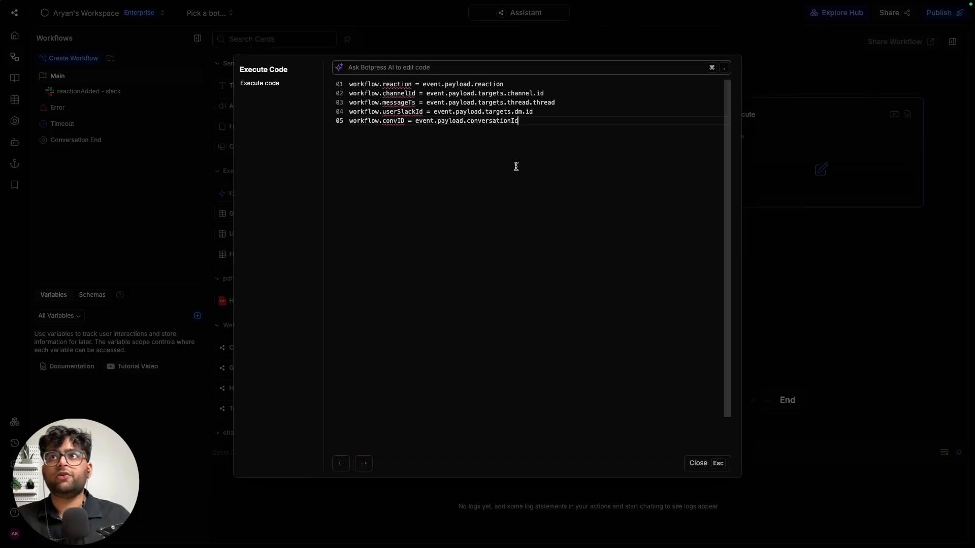
pyautogui.click(698, 463)
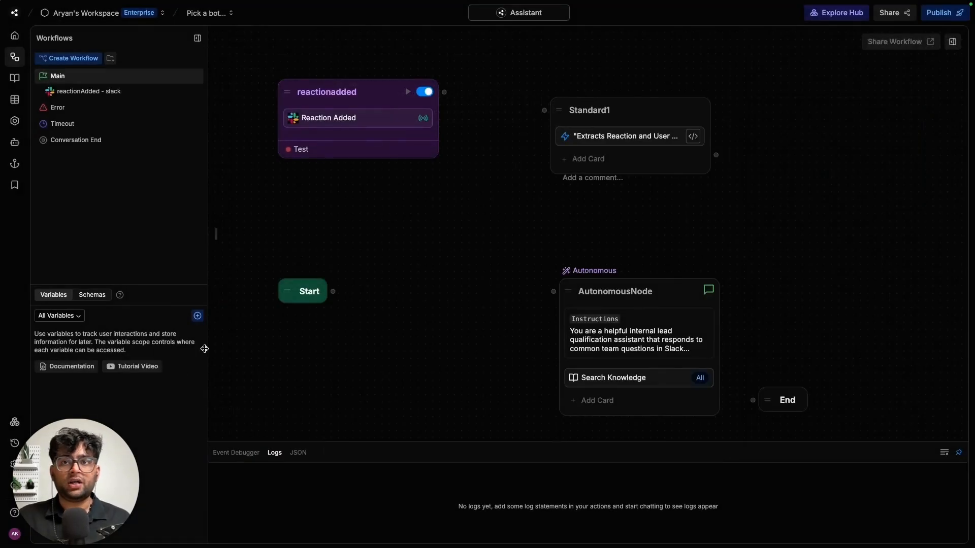
pyautogui.moveTo(201, 341)
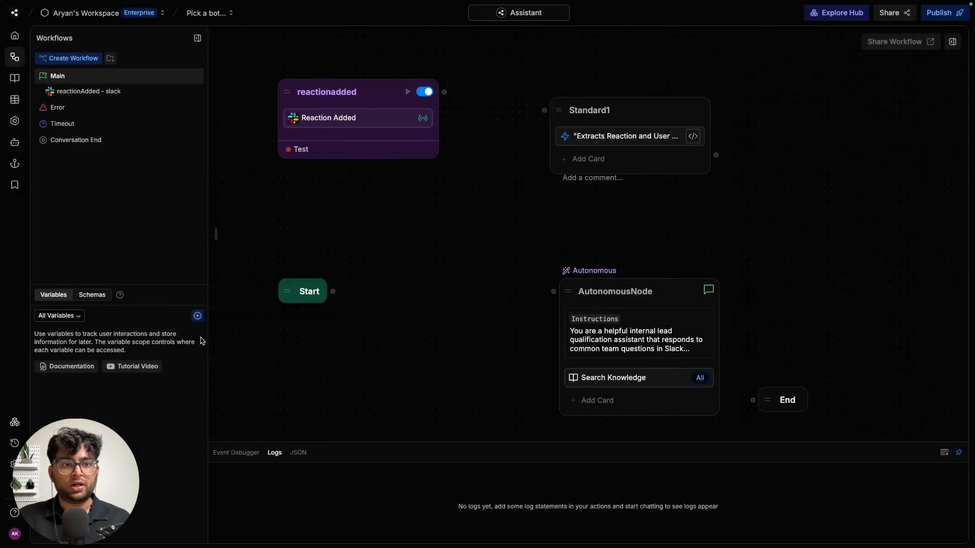
pyautogui.click(197, 316)
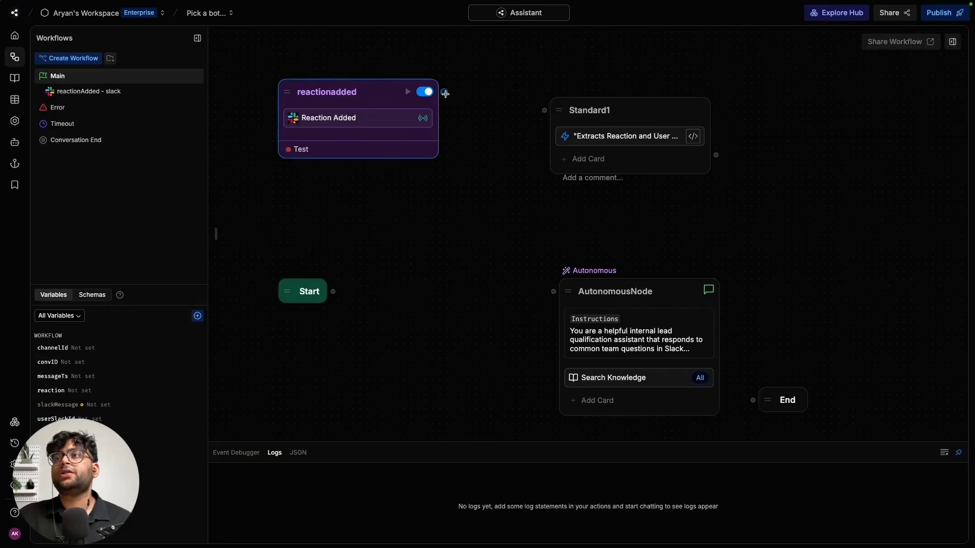
# - Link the Reaction Added trigger to extractionNode and give it a Slack Retrieve Message card
pyautogui.moveTo(445, 93); pyautogui.dragTo(544, 110)
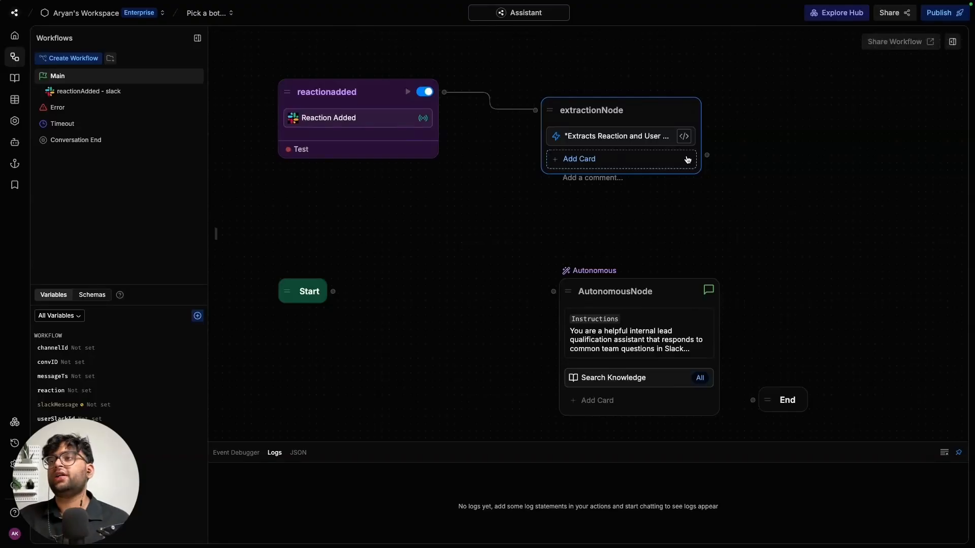
pyautogui.click(578, 158)
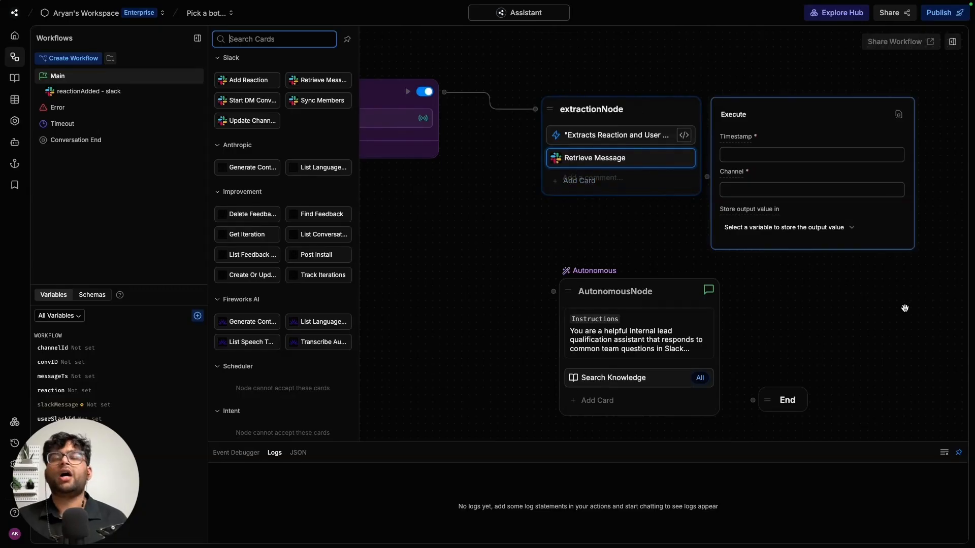
pyautogui.moveTo(896, 301)
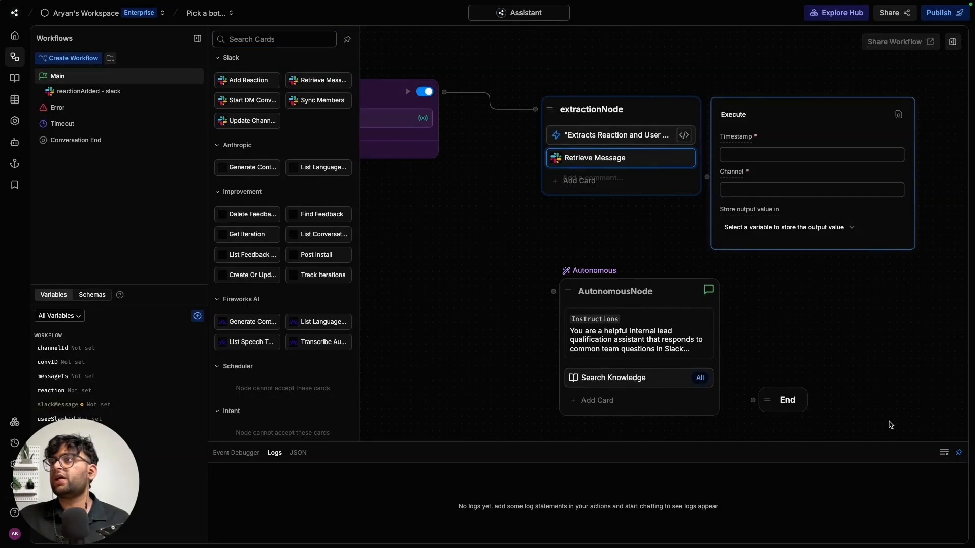
pyautogui.click(811, 155)
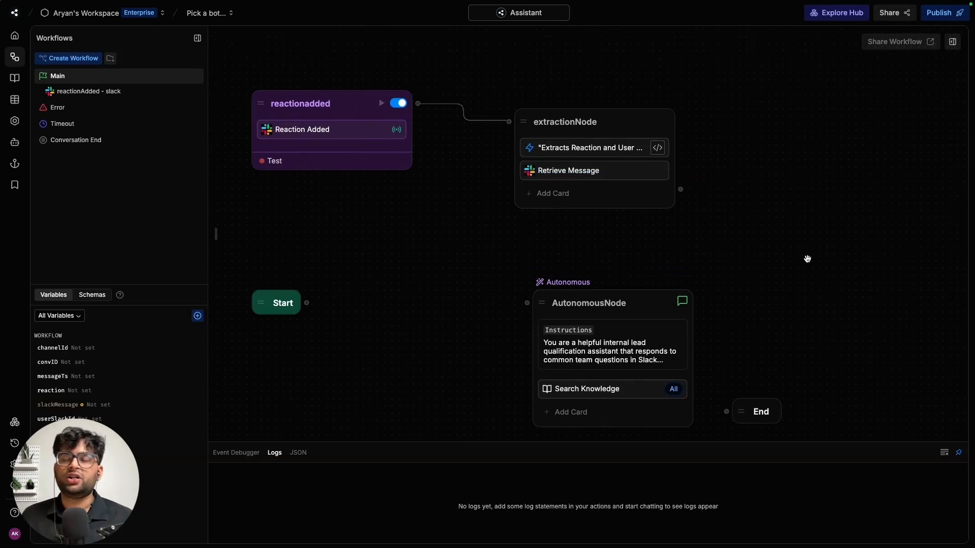
# - Link extractionNode to the autonomous node and prepend the 'If {{workflow.reaction}} is a bulb, share the information from the knowledge base' instruction
pyautogui.moveTo(681, 189); pyautogui.dragTo(527, 302)
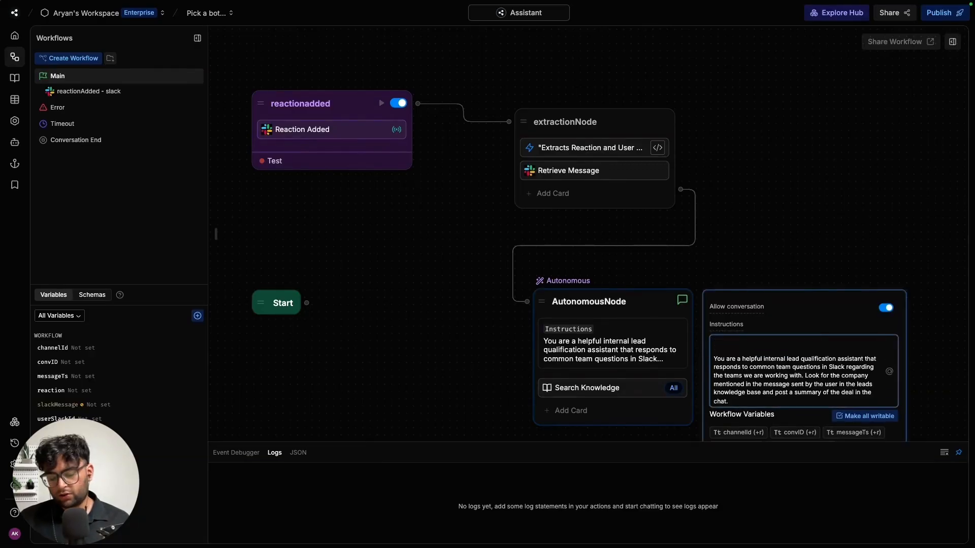
pyautogui.write('If {{workflow.reaction}} is a bulb then using the knowledge base share the infomation about the company in the message.')
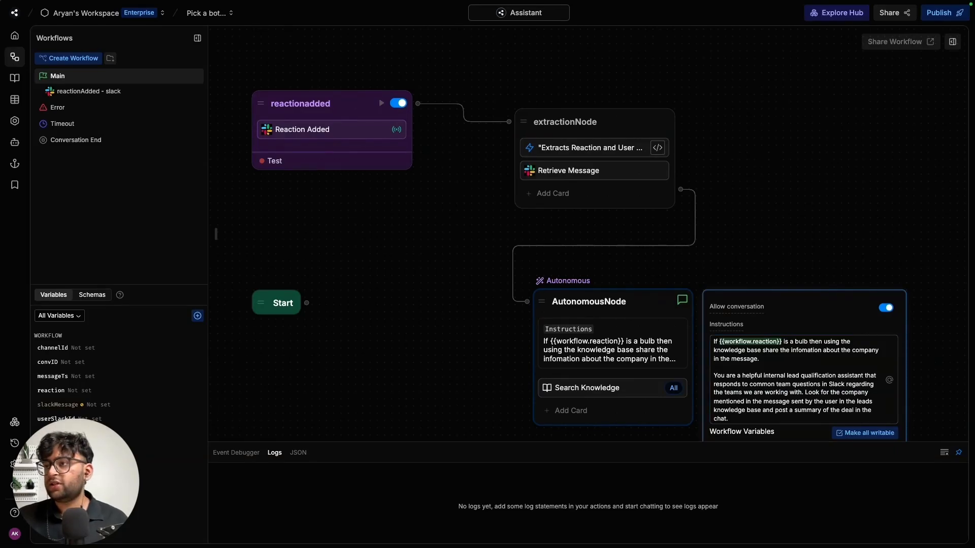
pyautogui.click(729, 418)
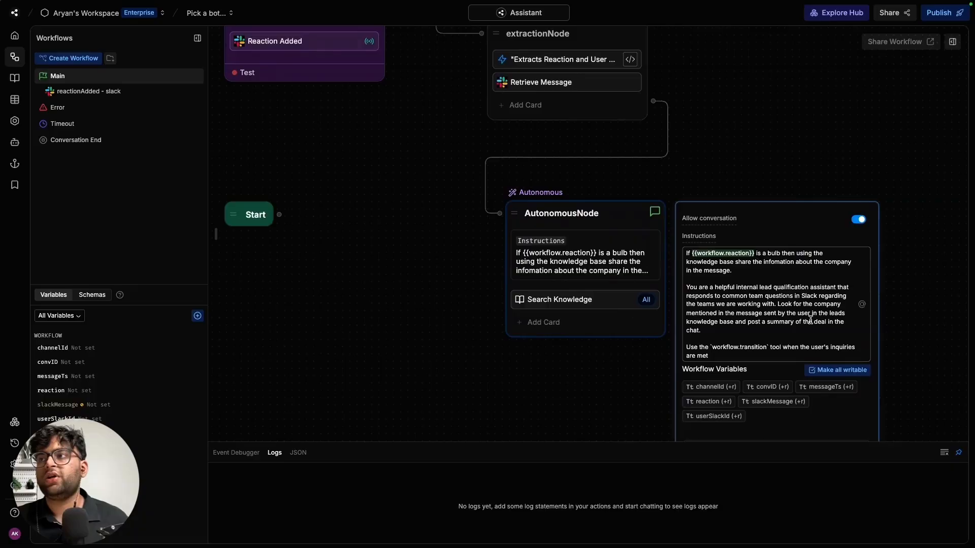
pyautogui.click(542, 322)
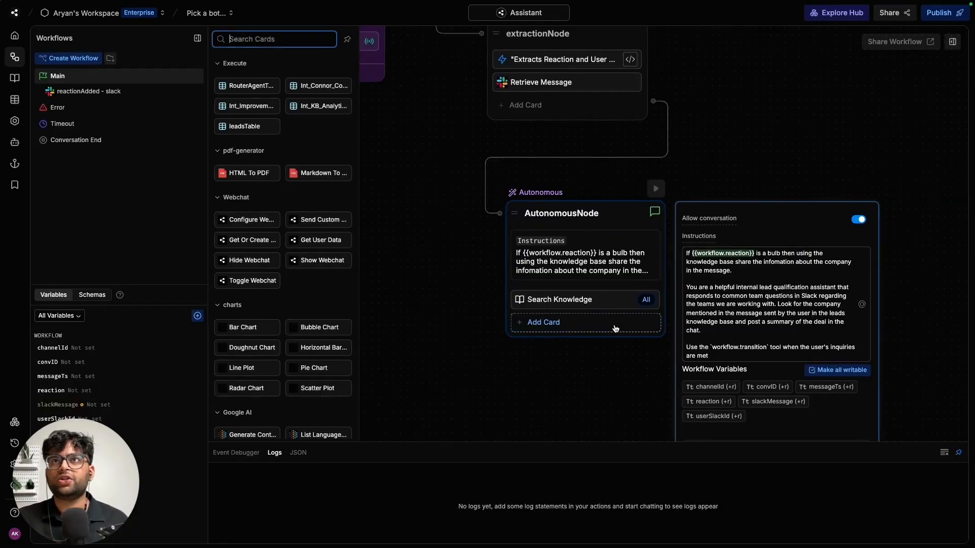
# - Add a Transition card (searched as 'tran') to the autonomous node and start its instructions with 'If the'
pyautogui.write('tran')
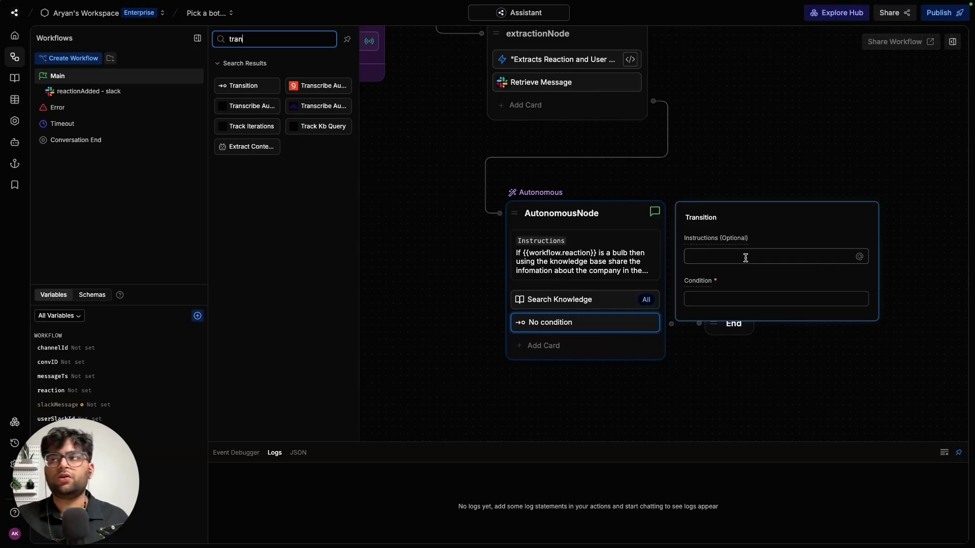
pyautogui.write('If the')
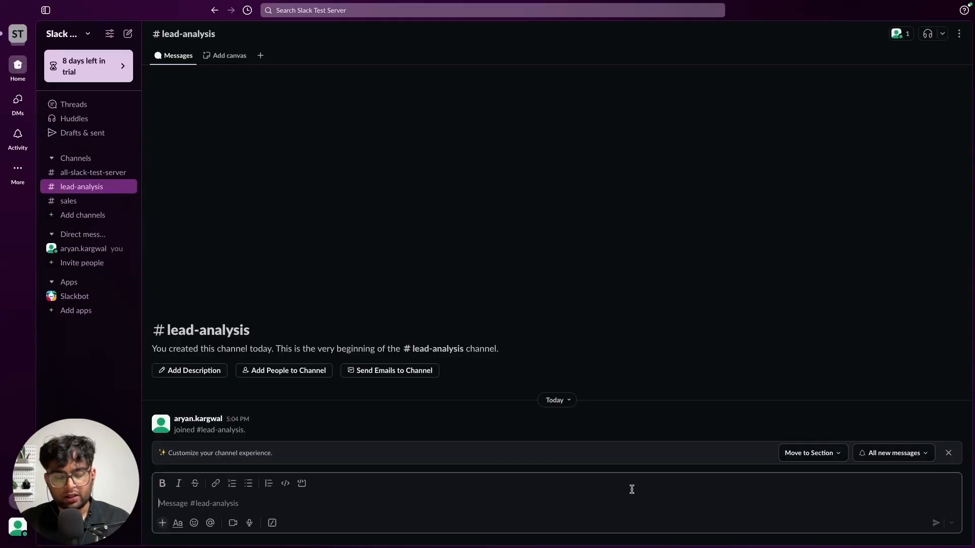
pyautogui.write('@botpress')
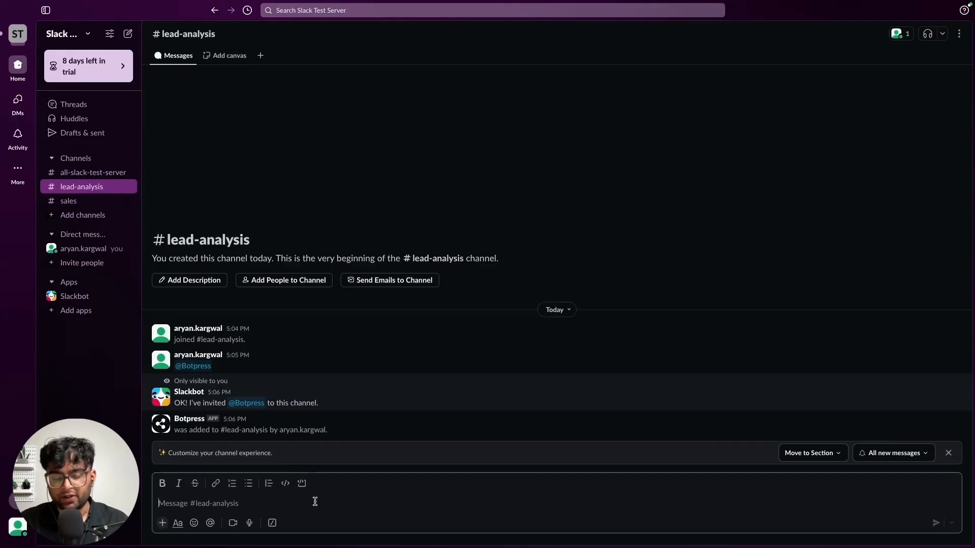
pyautogui.write('orbit systems')
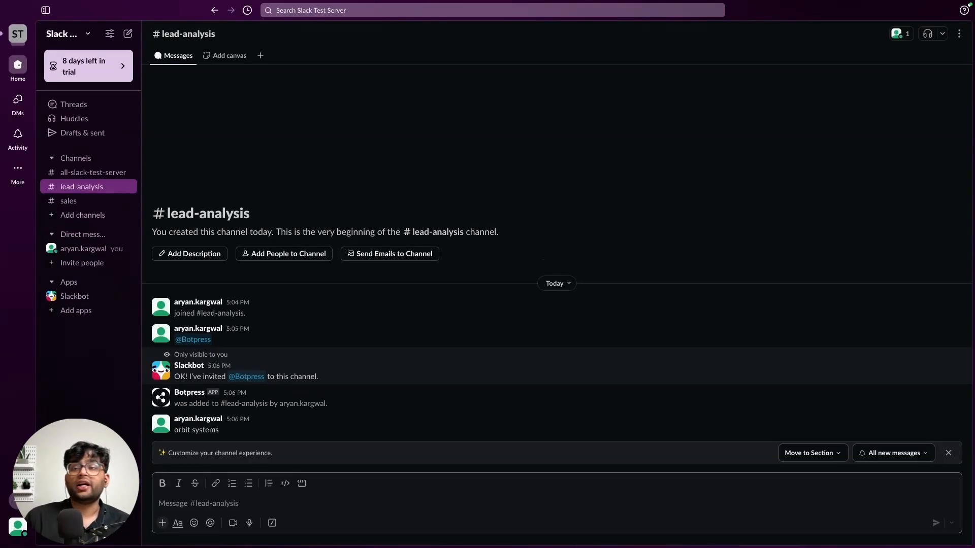
pyautogui.moveTo(234, 442)
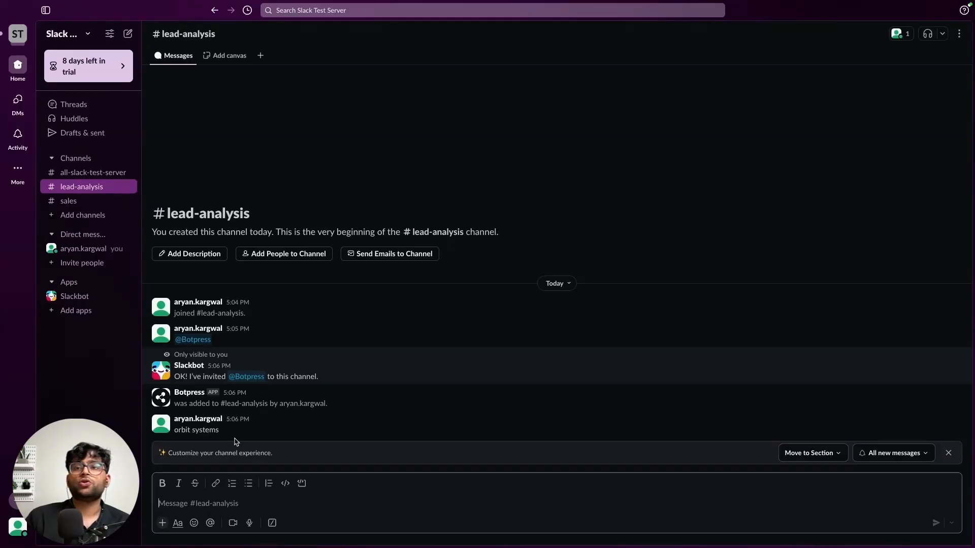